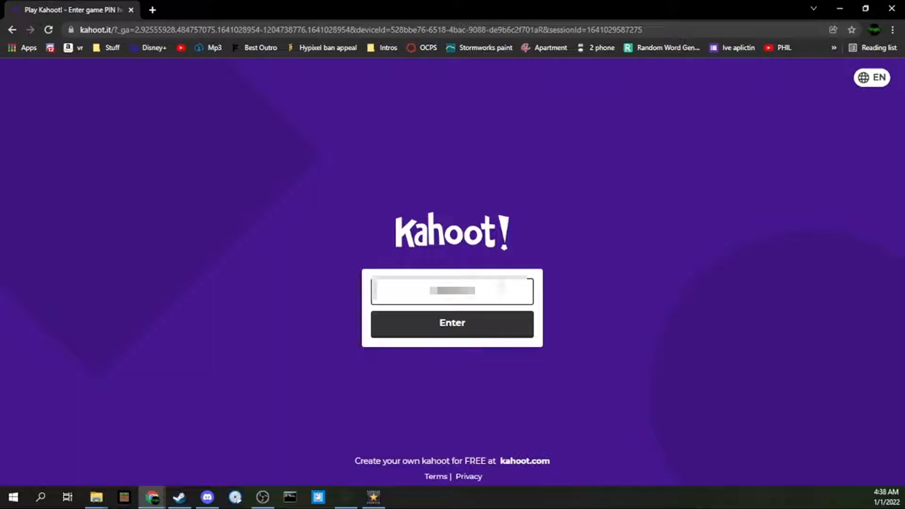
click(452, 323)
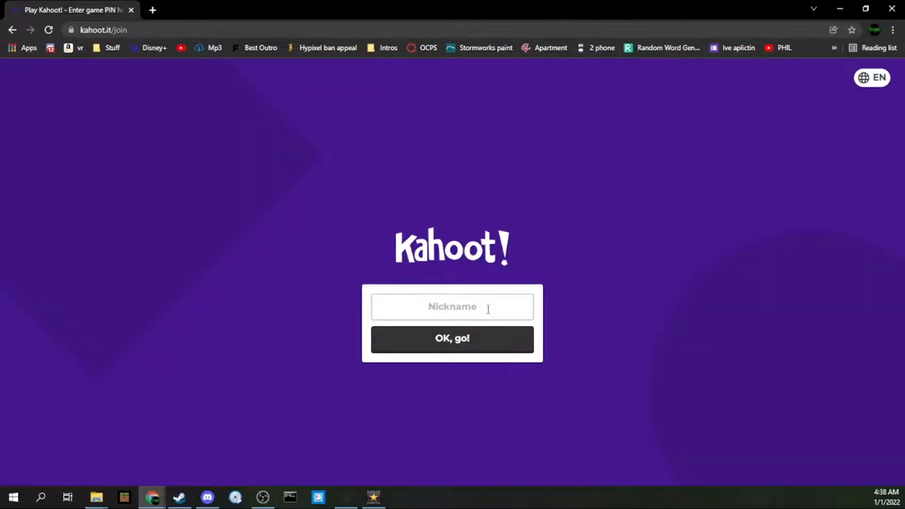
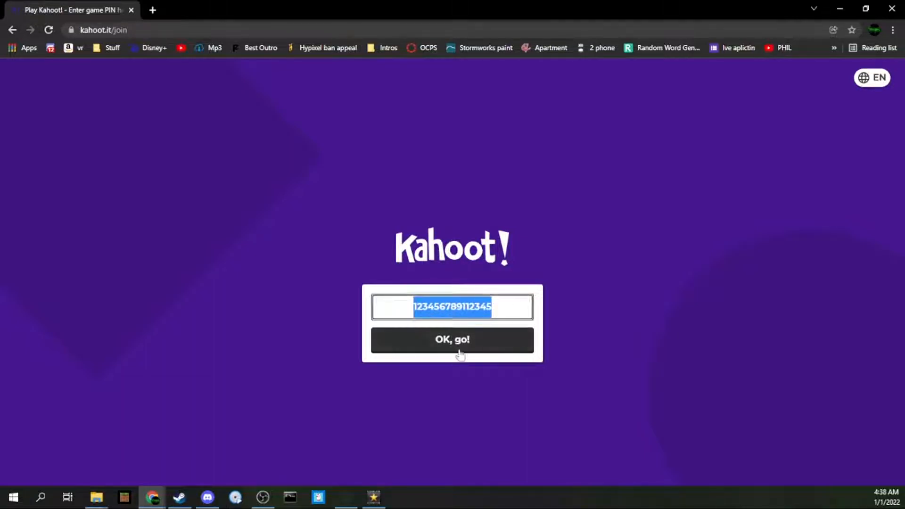
click(452, 340)
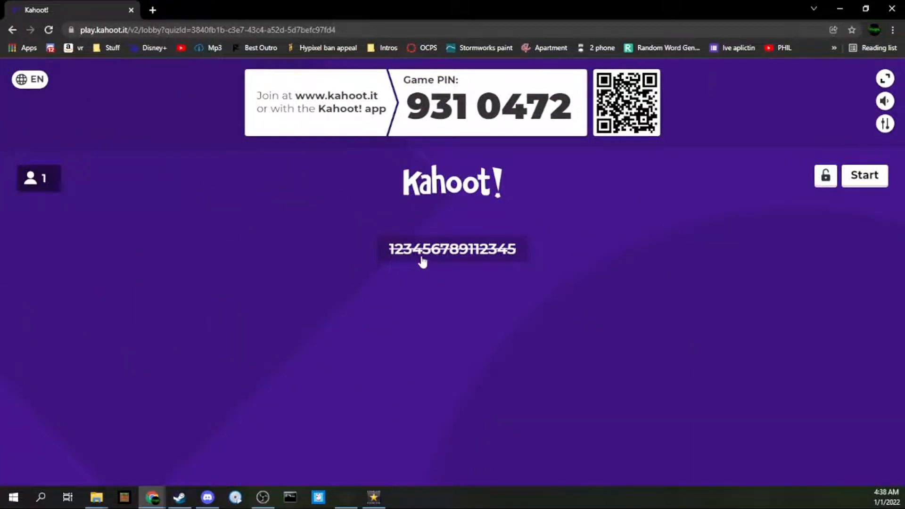
mouse_move(487, 107)
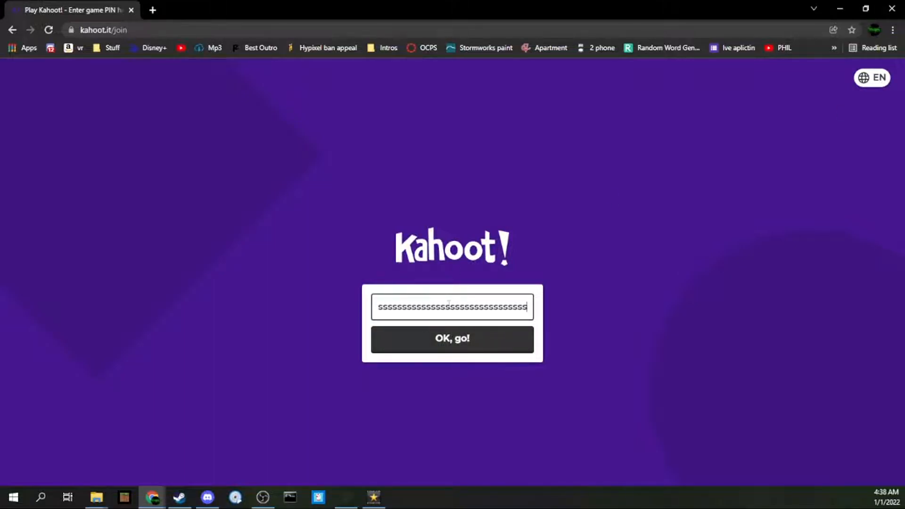
Clear the long string of s's from the nickname field and dismiss its context menu.
key(ctrl+a)
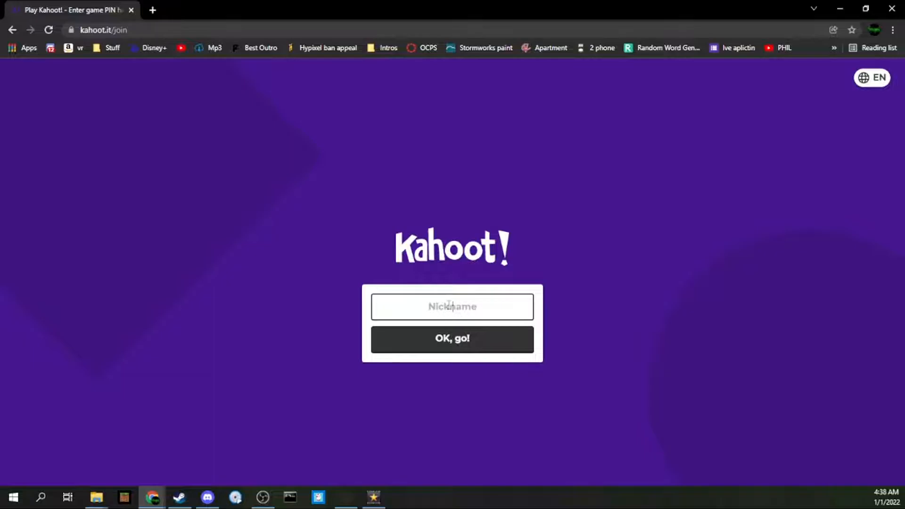
right_click(451, 305)
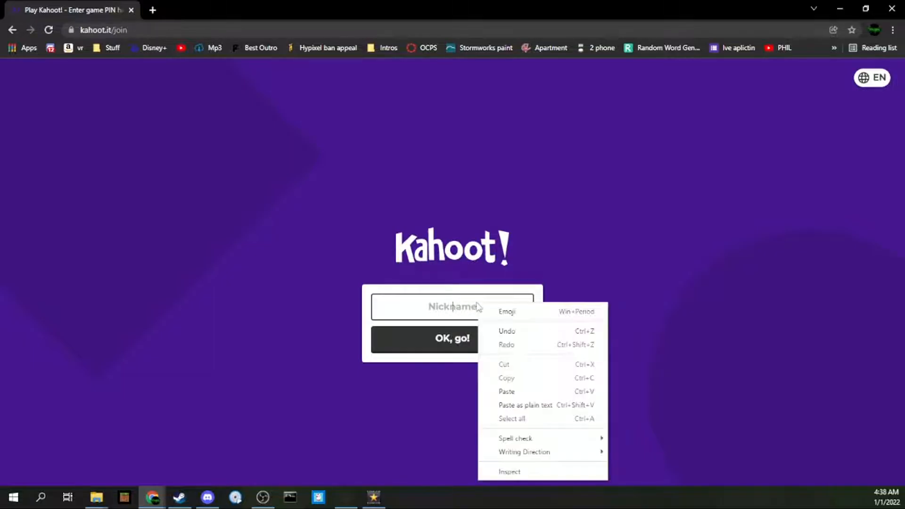
click(510, 472)
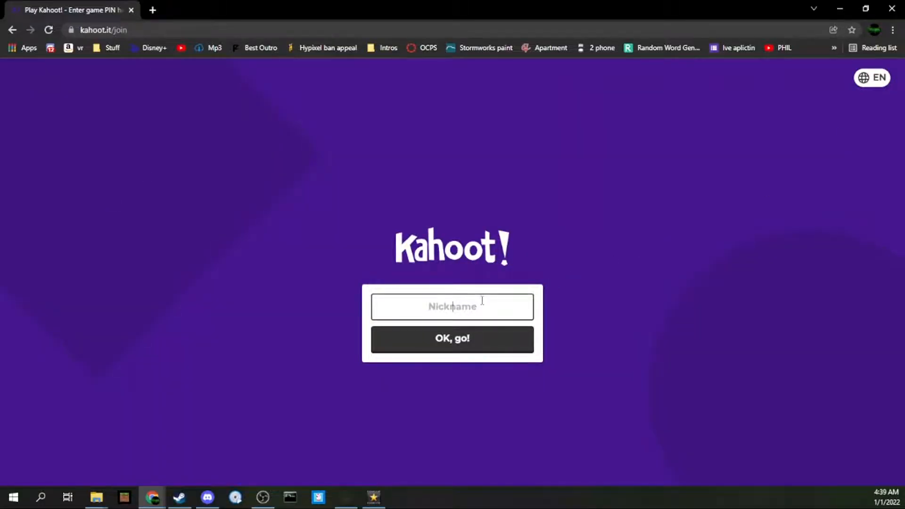
Join as dababyletsgopleasesubscirbenow and return to the host lobby showing two players.
text(dababy)
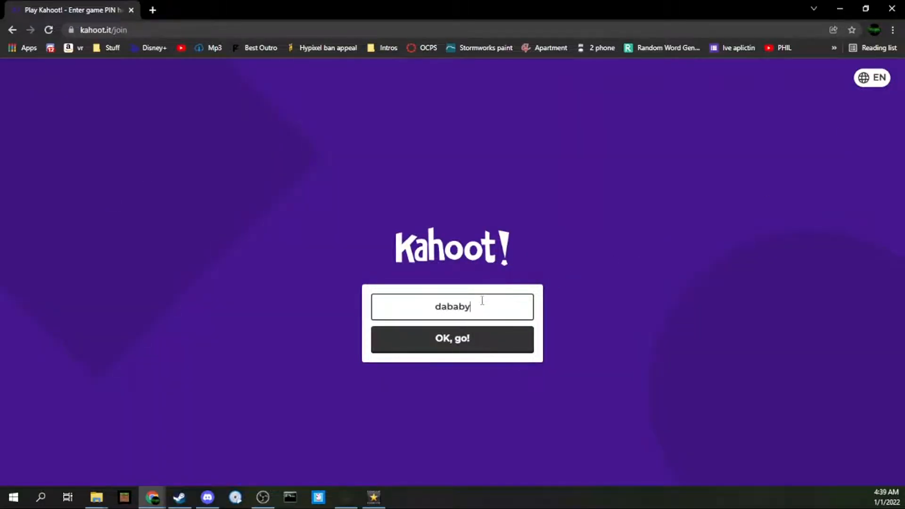
text(letsgo)
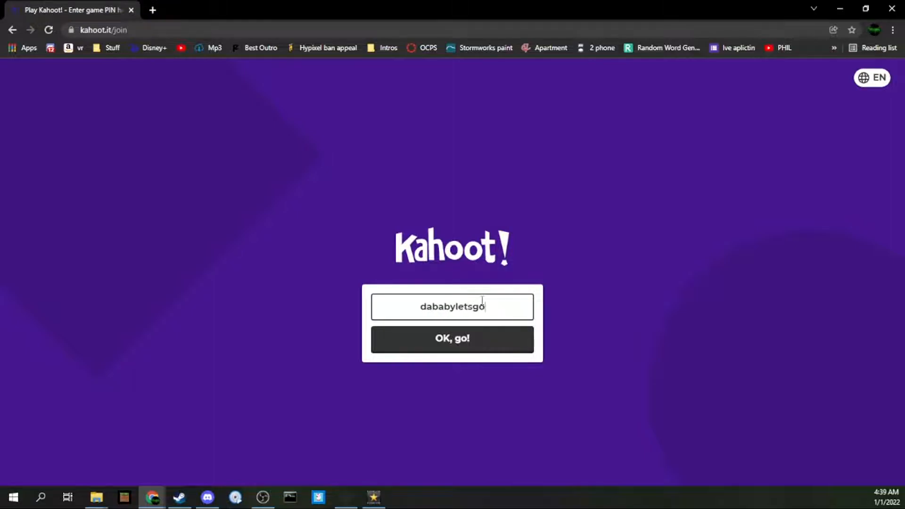
text(pleasesubscirbenow)
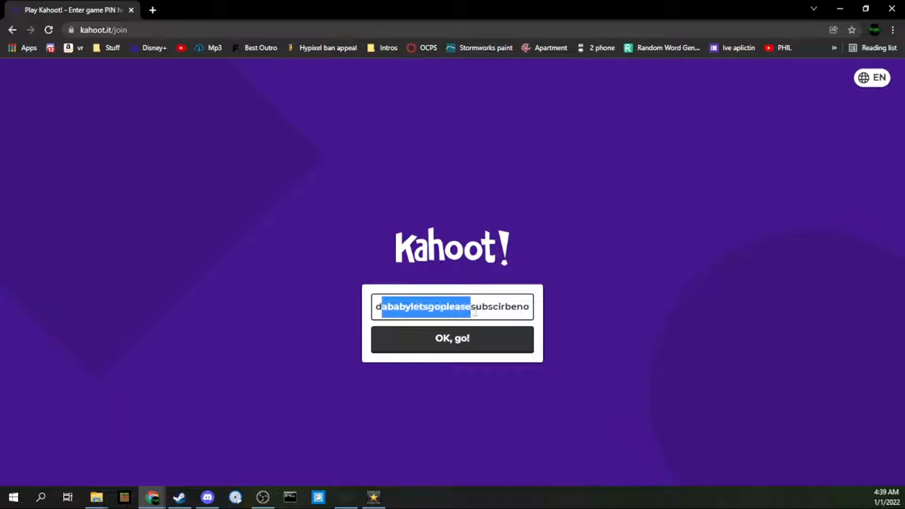
click(452, 339)
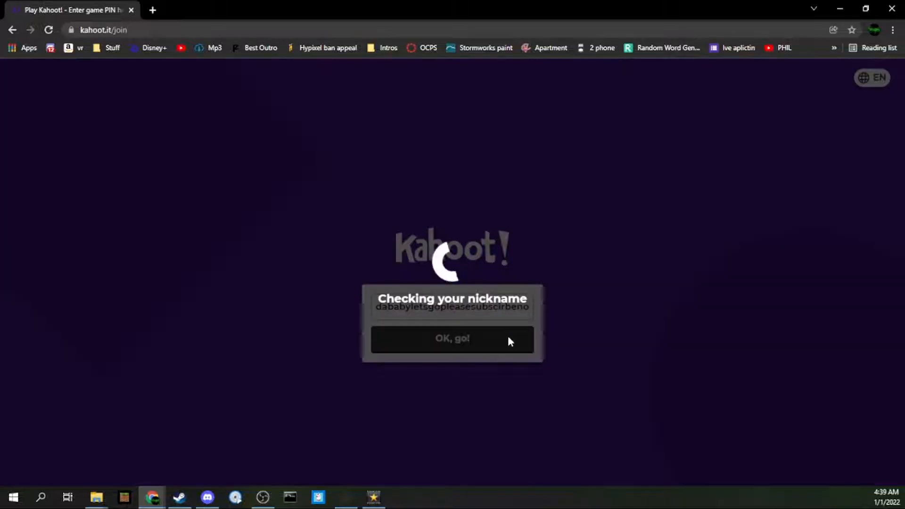
click(451, 339)
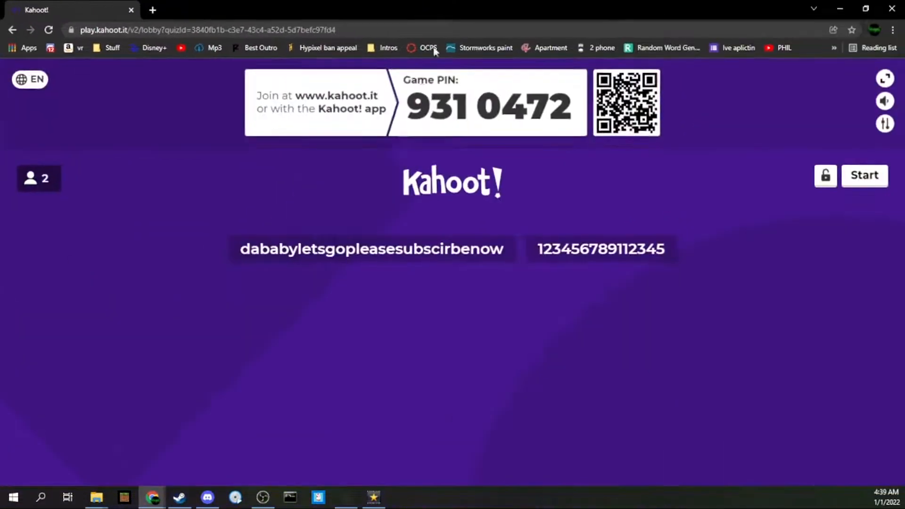
mouse_move(251, 287)
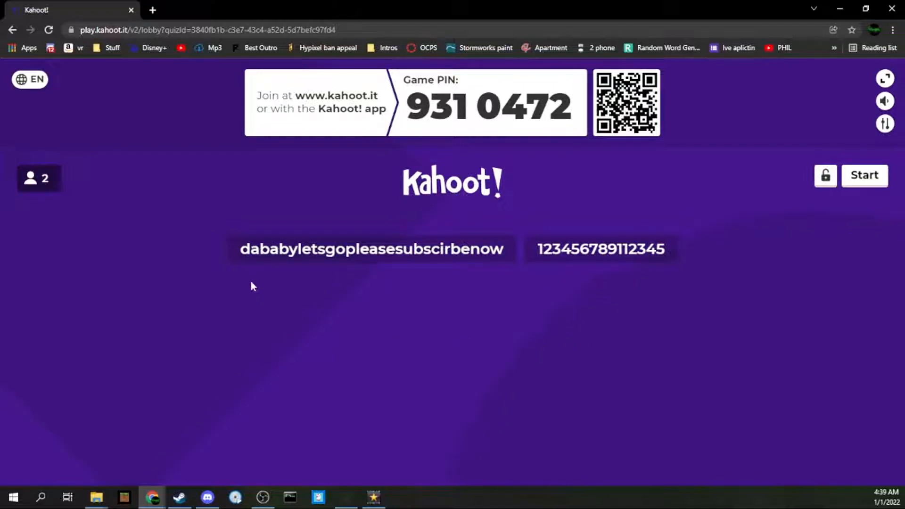